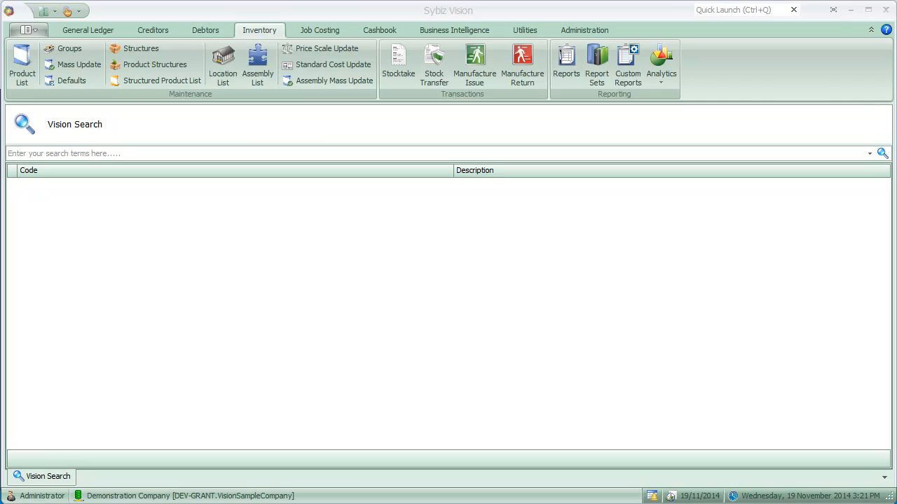
mouse_move(204, 350)
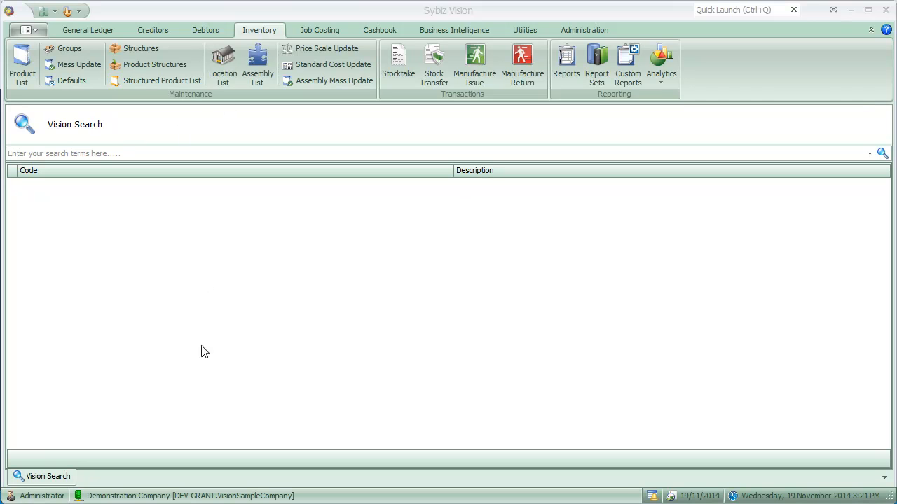
mouse_move(113, 132)
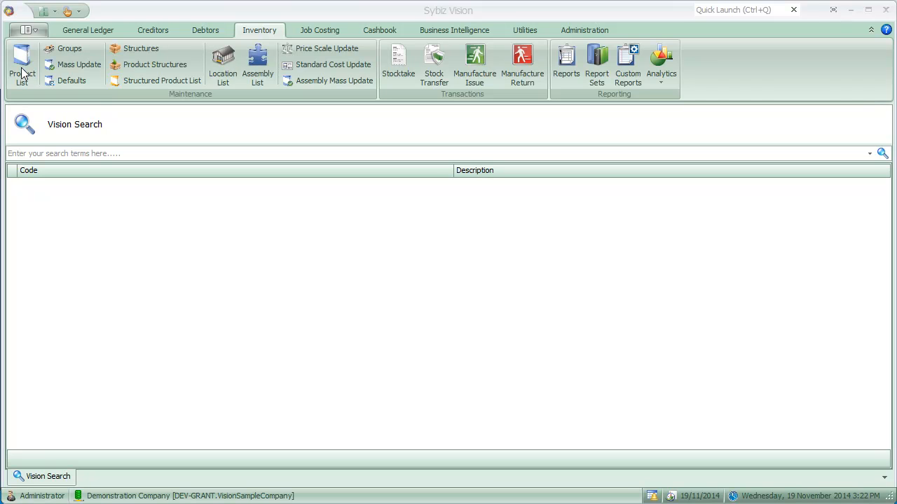
Open the Product List and the Inventory Quantity analysis as documents.
click(21, 63)
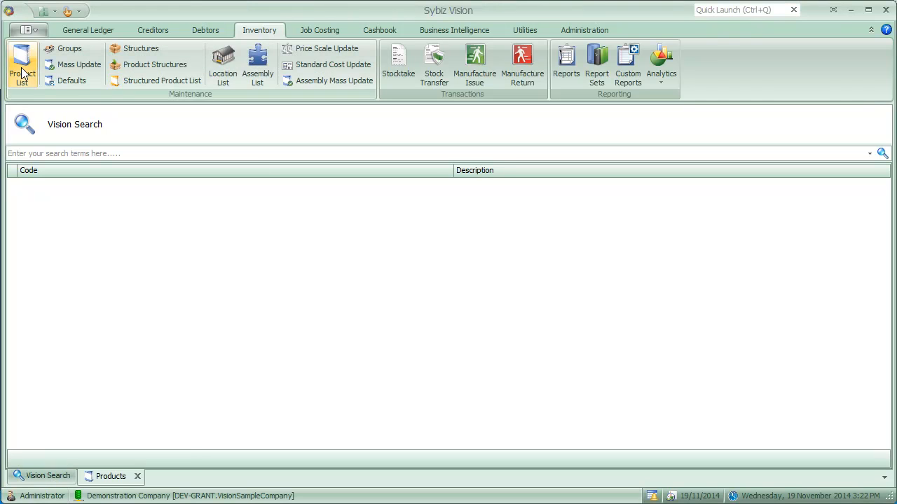
click(22, 63)
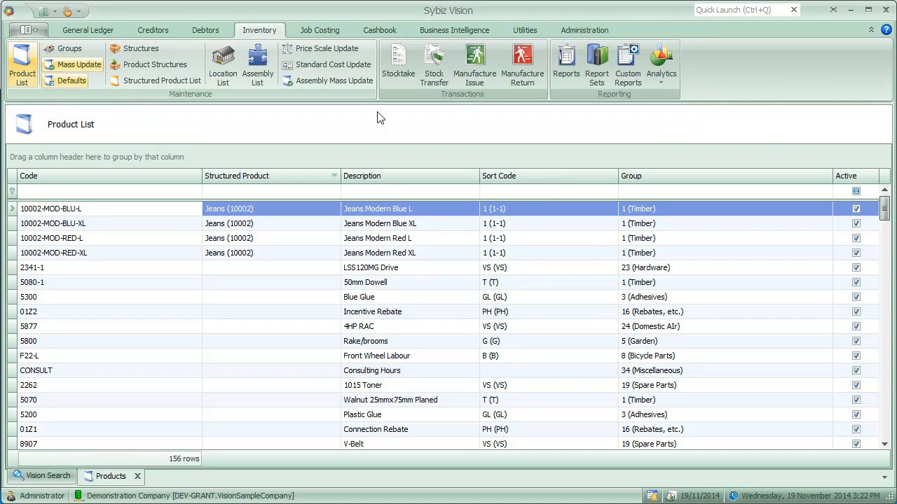
click(662, 63)
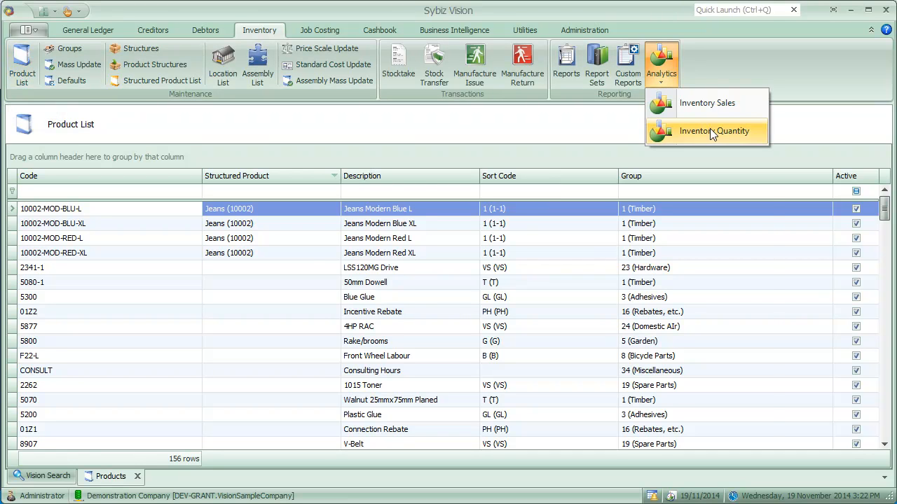
click(714, 132)
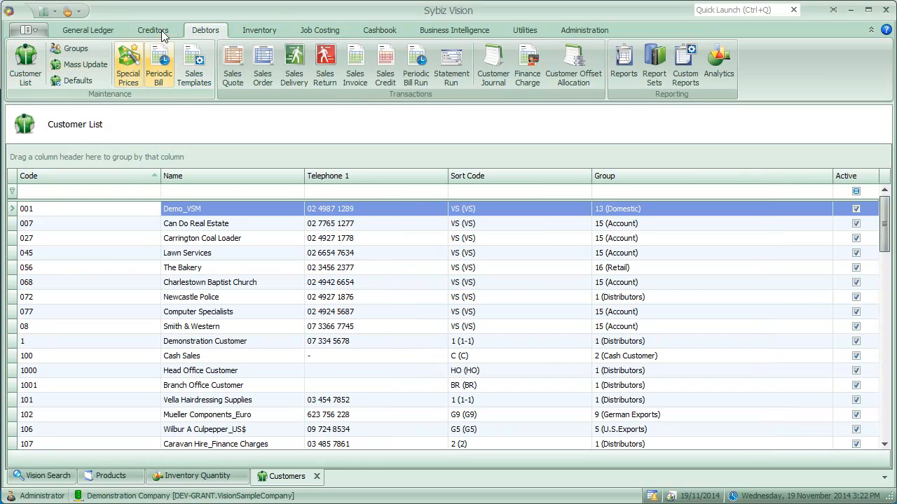
Open the Supplier List, General Ledger Account List and Product Groups list.
click(151, 30)
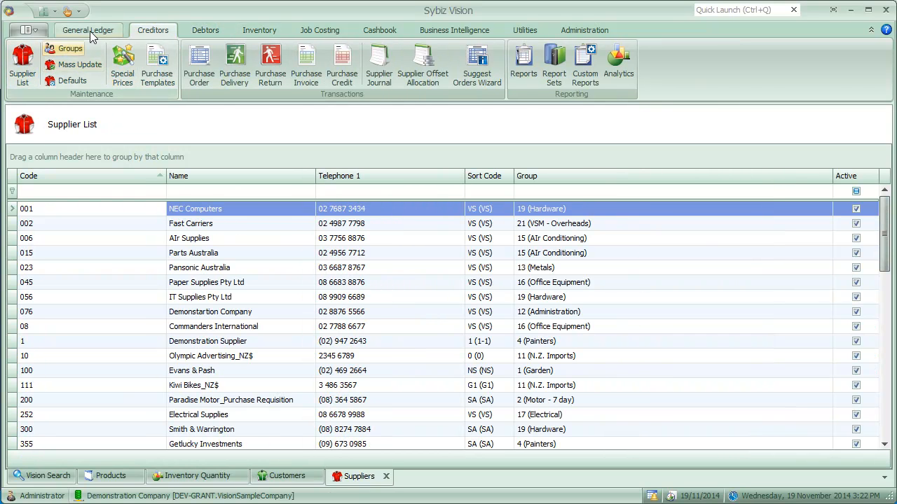
click(87, 29)
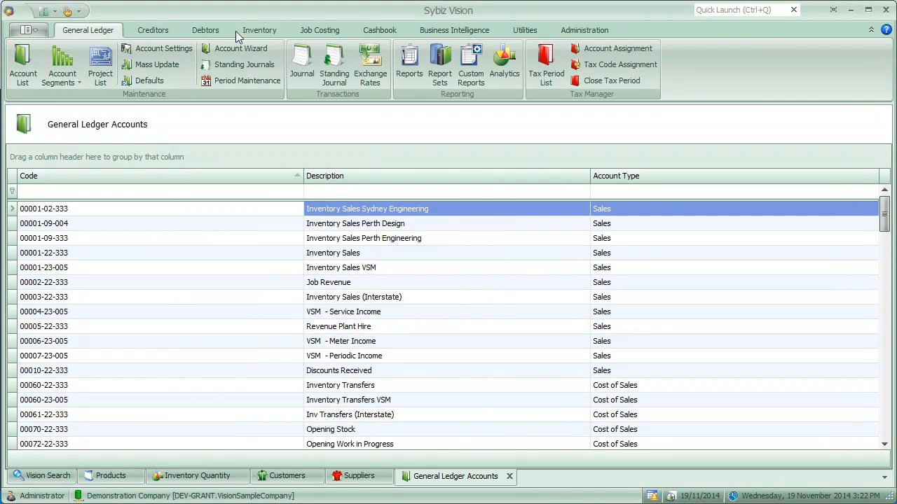
click(260, 30)
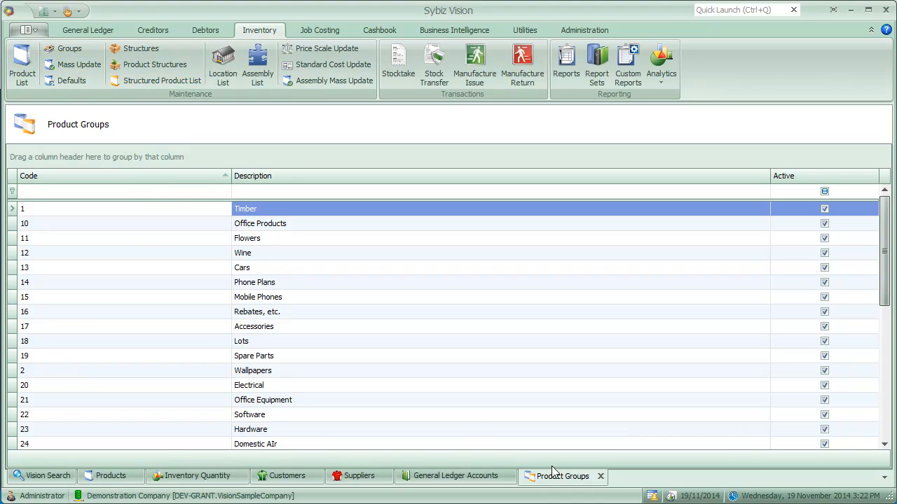
Activate the Products document through the Windows list of open documents.
right_click(563, 476)
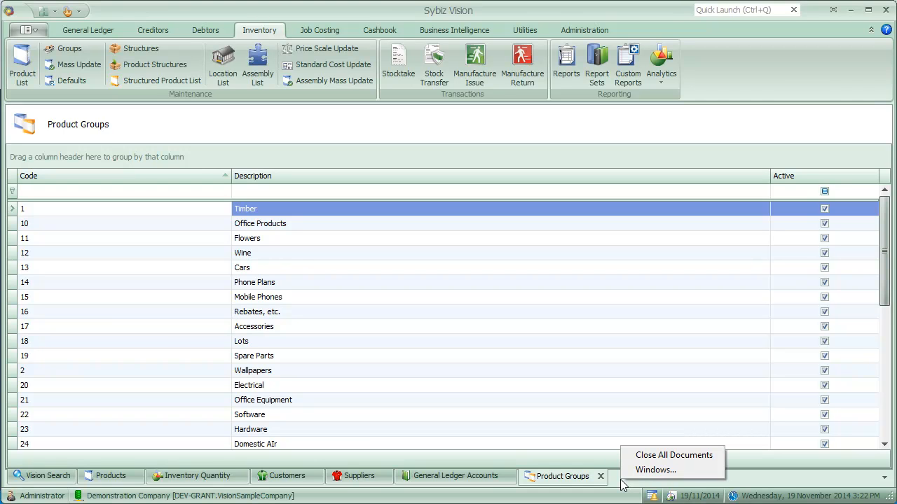
mouse_move(655, 469)
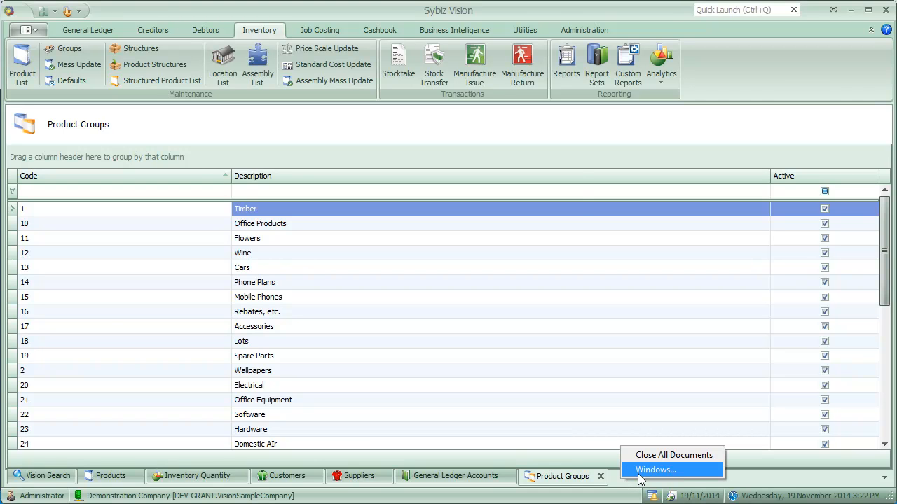
click(655, 471)
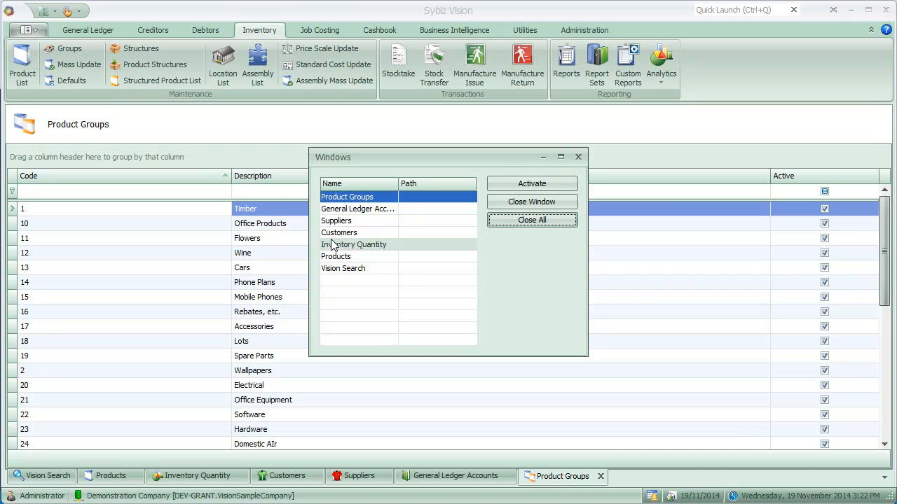
mouse_move(358, 257)
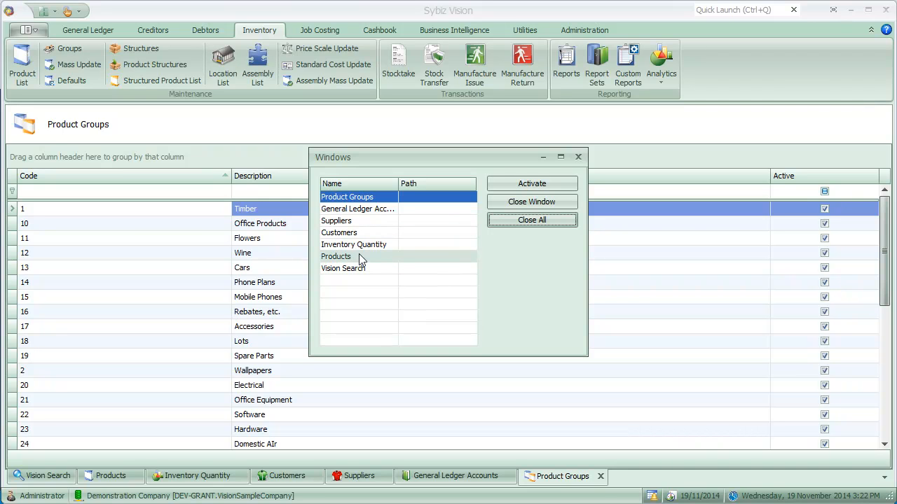
click(337, 256)
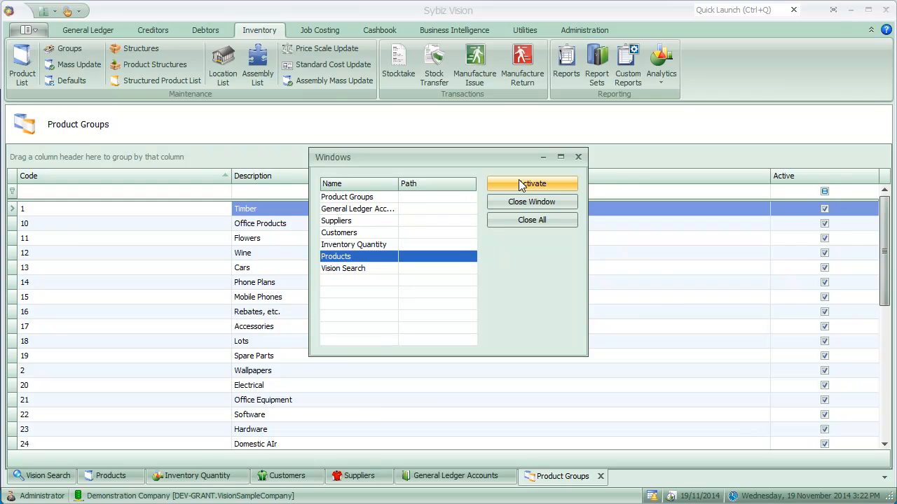
click(532, 183)
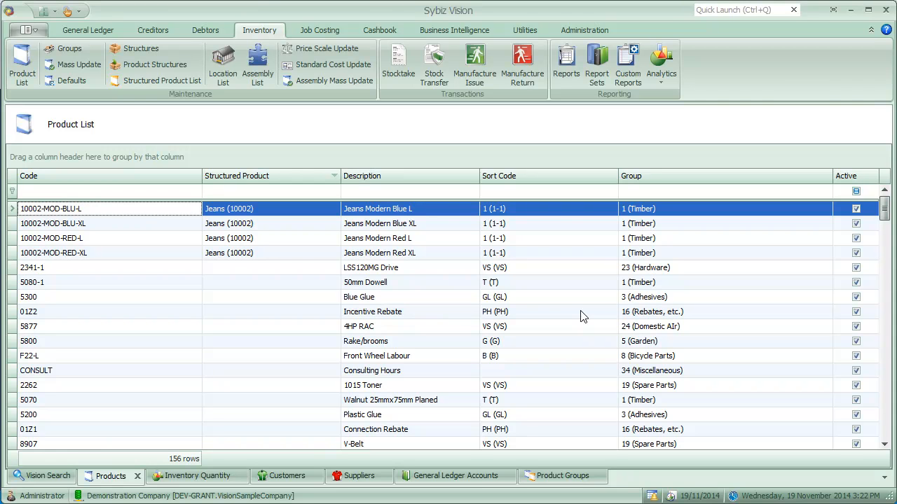
Switch to the Customers document using the document switcher.
click(562, 476)
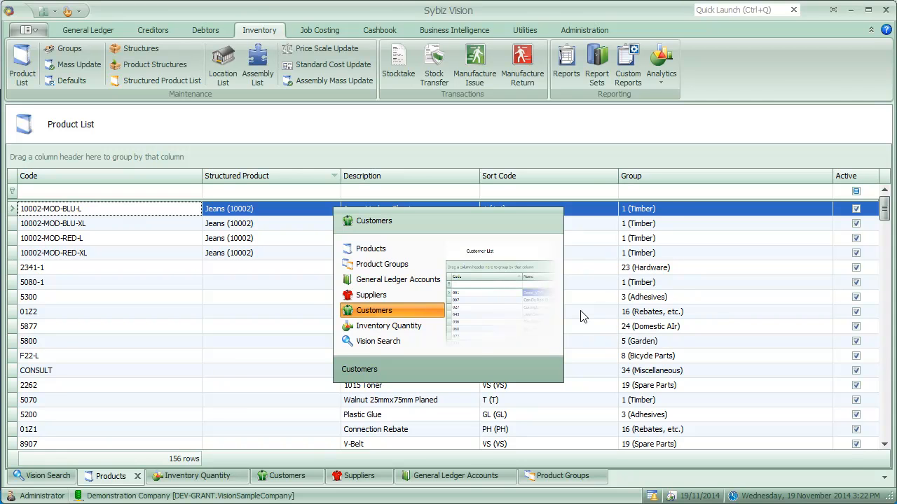
click(372, 311)
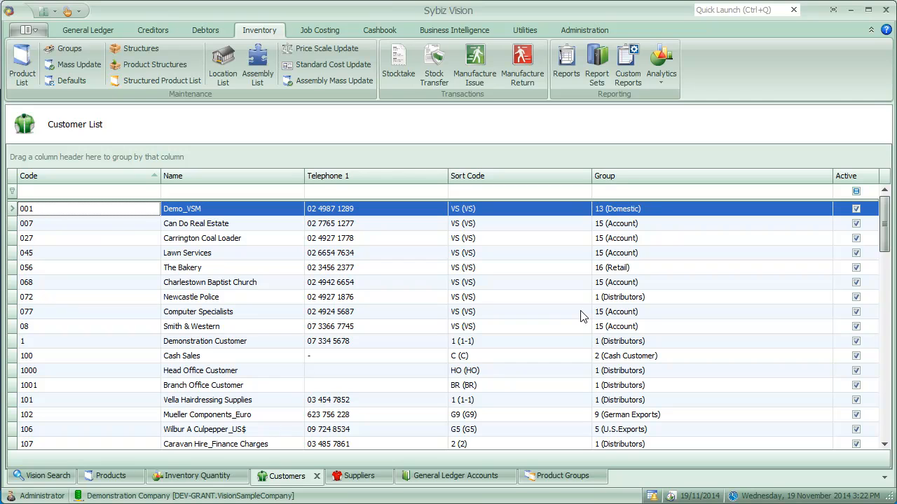
mouse_move(620, 443)
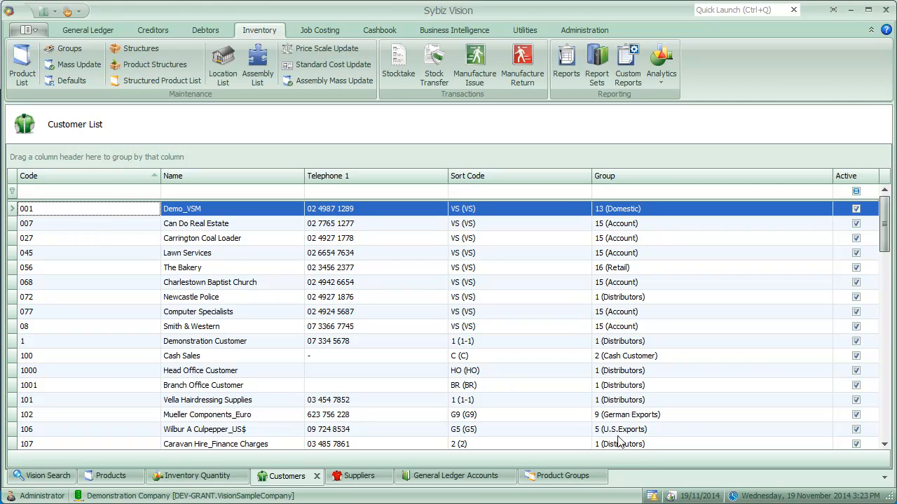
Float the Product Groups document as its own window.
right_click(563, 476)
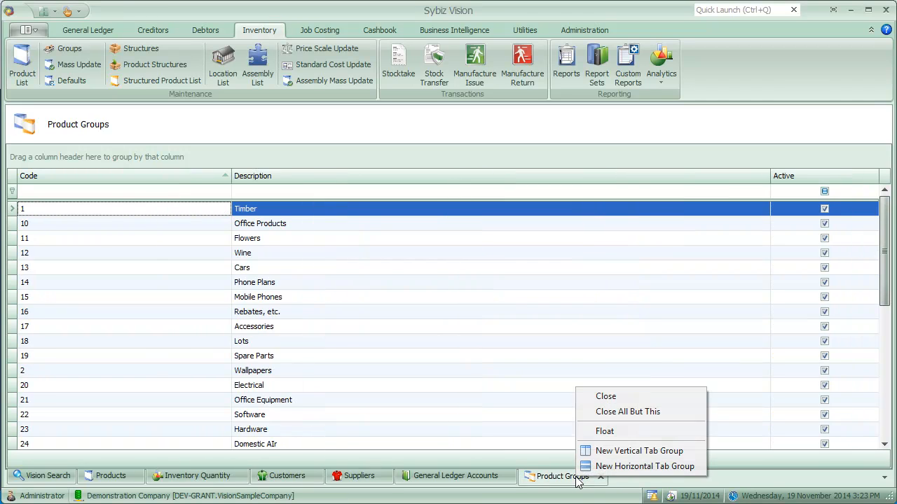
mouse_move(643, 466)
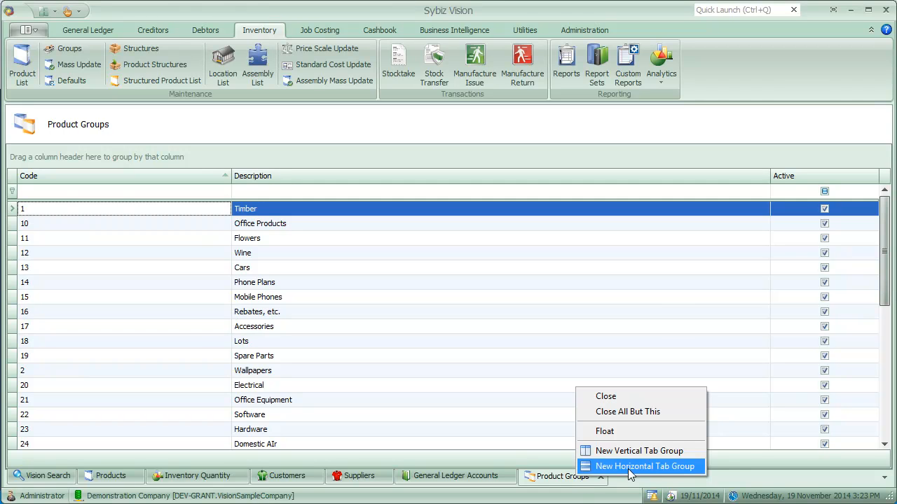
mouse_move(634, 468)
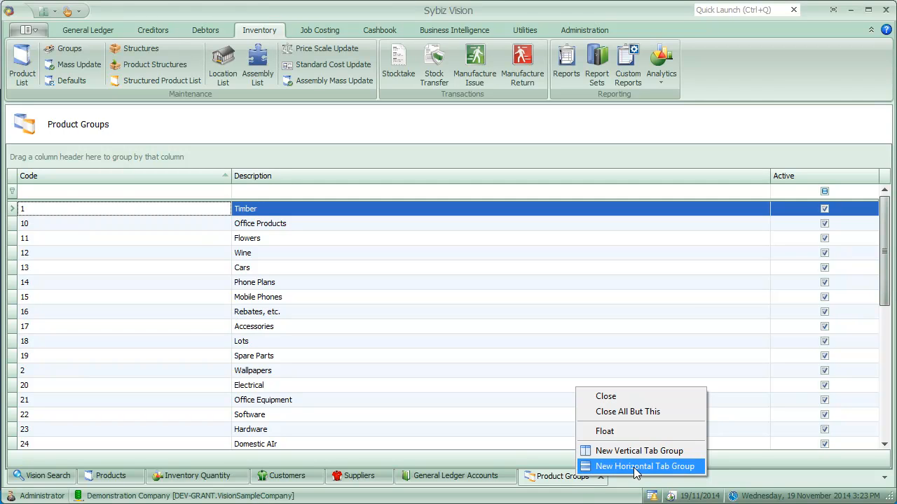
mouse_move(617, 439)
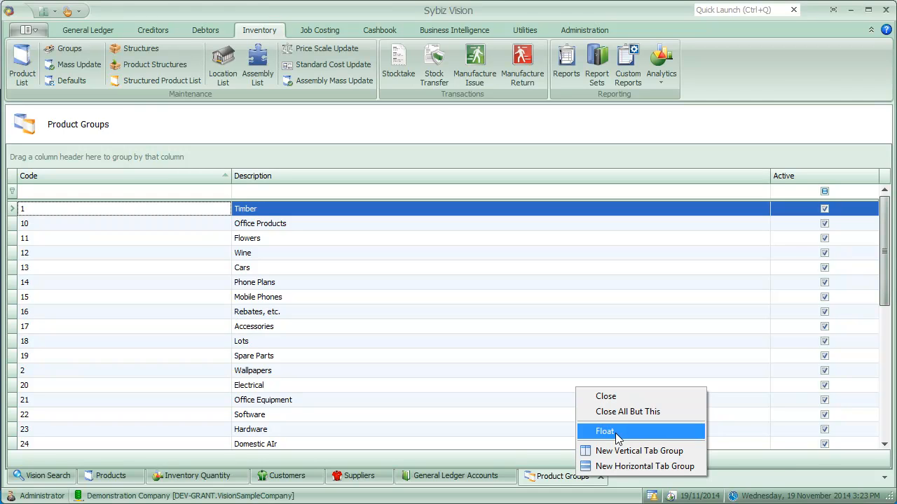
click(604, 432)
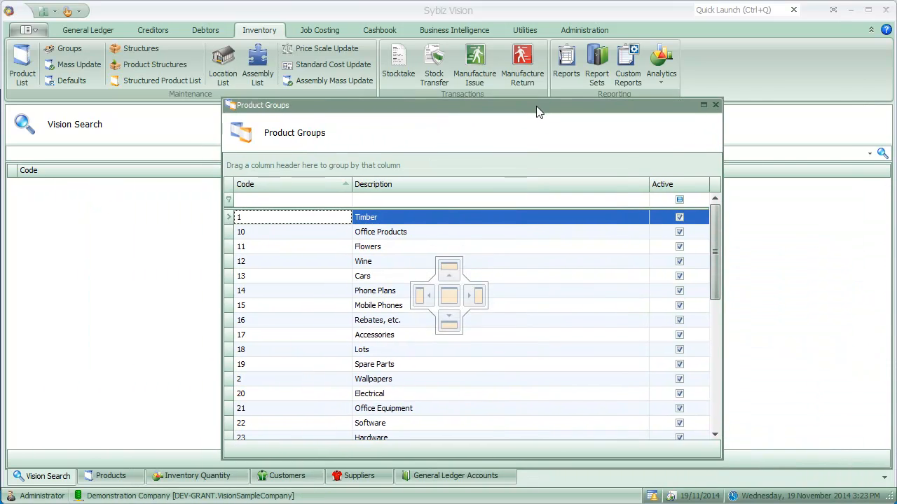
Drag the floating Product Groups window back and dock it as a tab.
drag(540, 105, 717, 126)
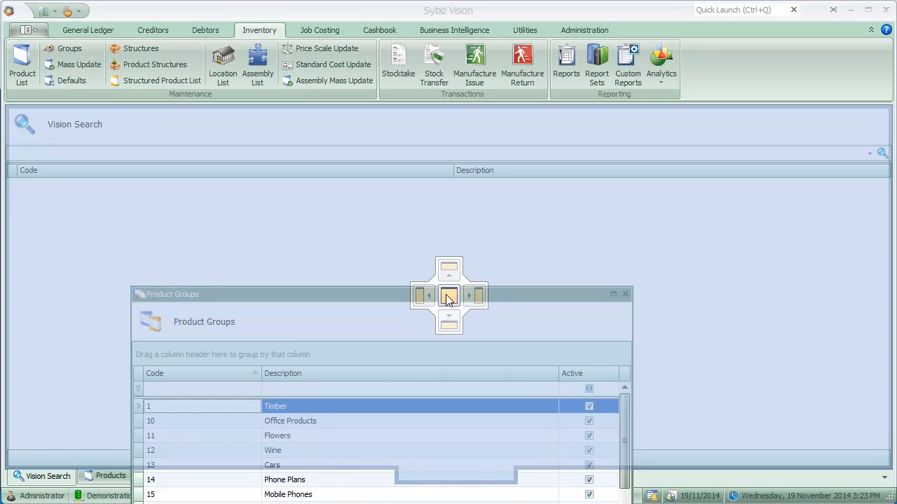
click(449, 294)
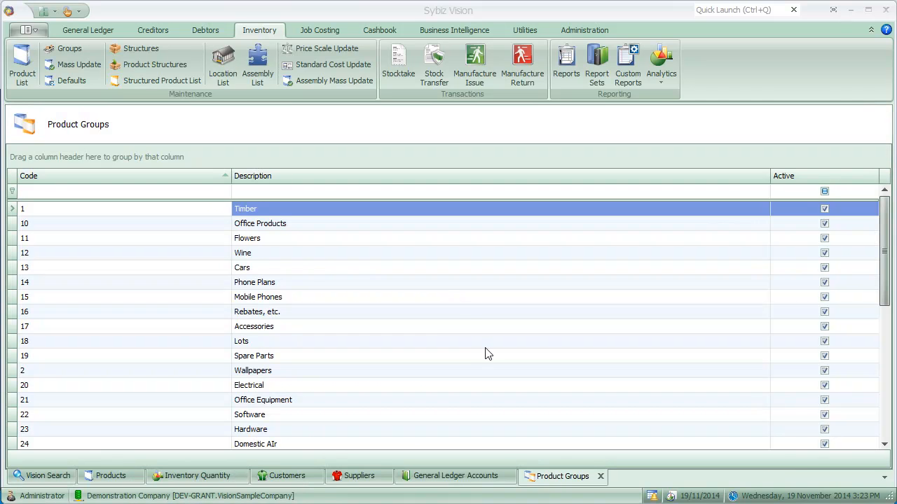
mouse_move(432, 412)
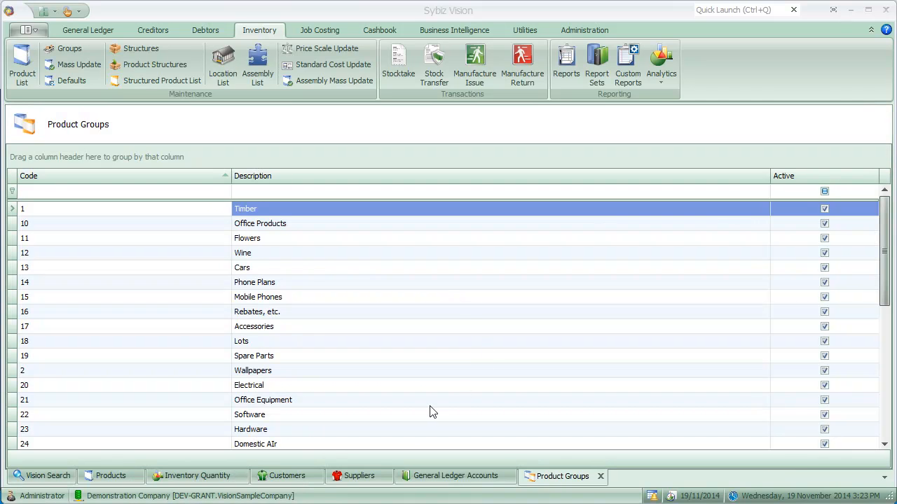
Show the Product Groups tab's context menu with float and tab-group options.
right_click(563, 477)
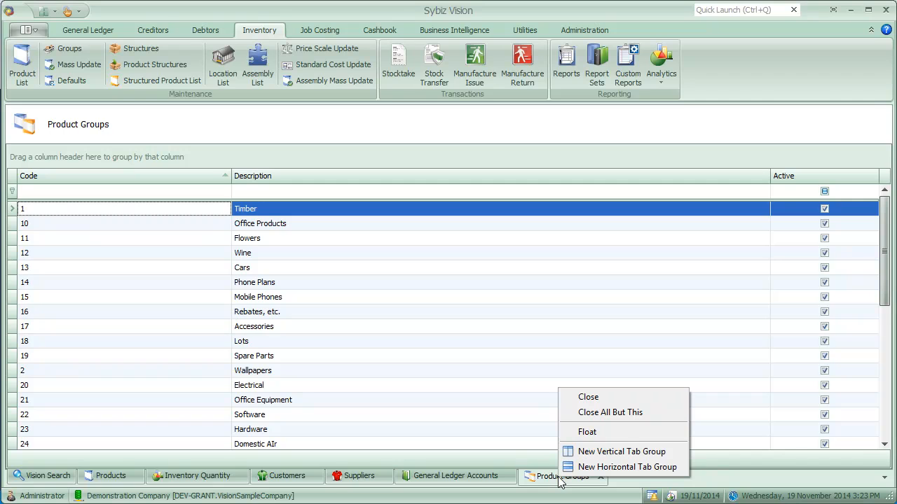
mouse_move(540, 482)
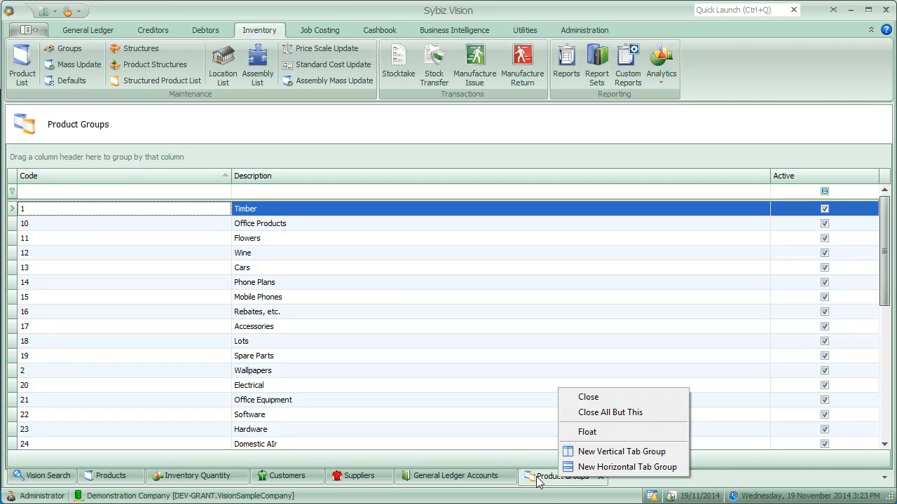